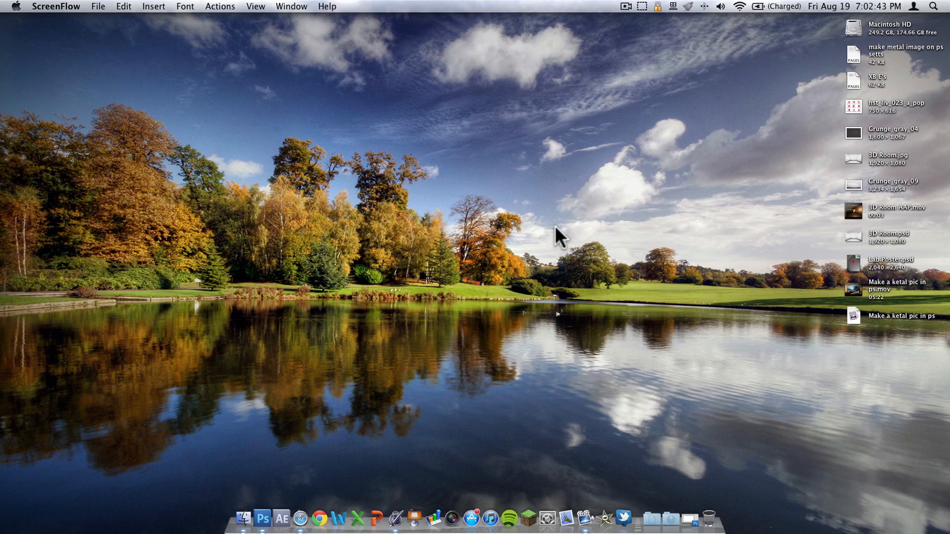
{"action": "mouse_move", "coordinate": [569, 281]}
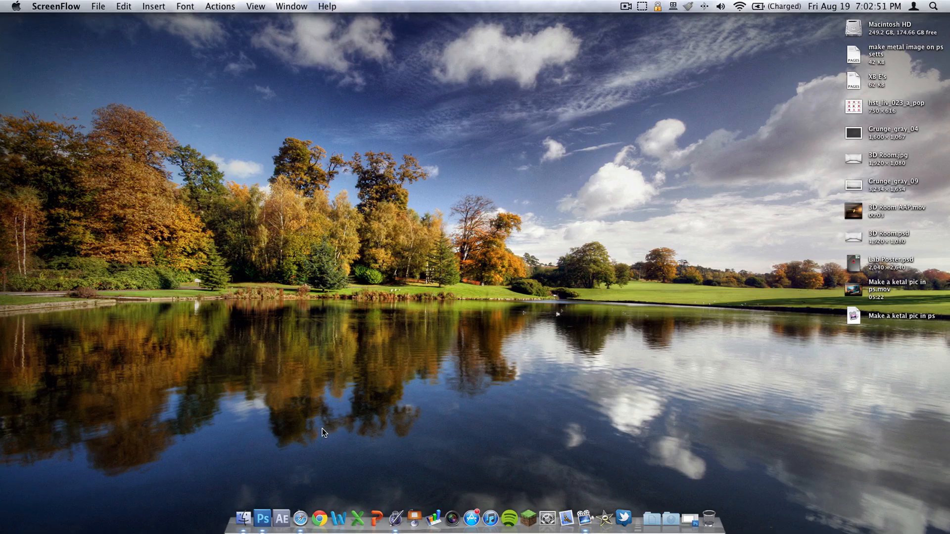
Switch to Photoshop and convert the locked Background into editable Layer 0.
{"action": "left_click", "coordinate": [269, 520]}
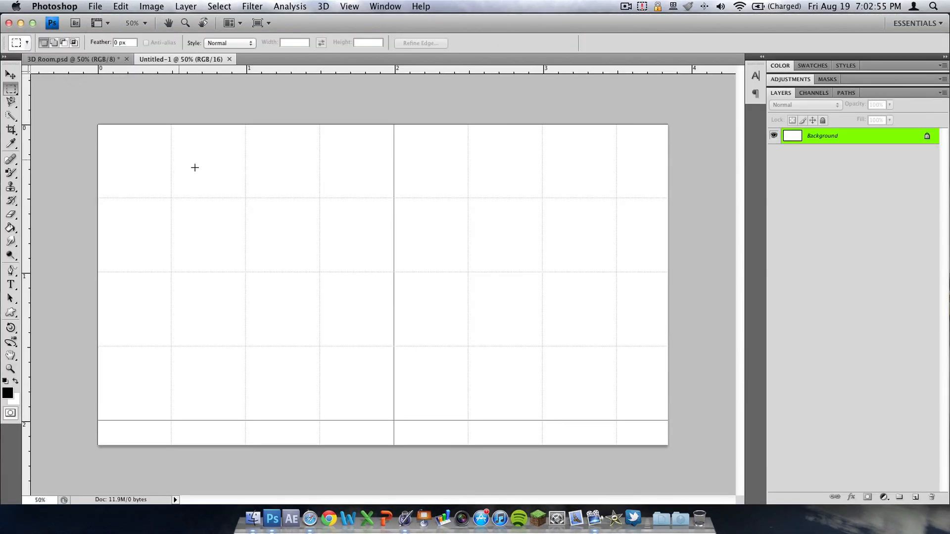
{"action": "mouse_move", "coordinate": [927, 150]}
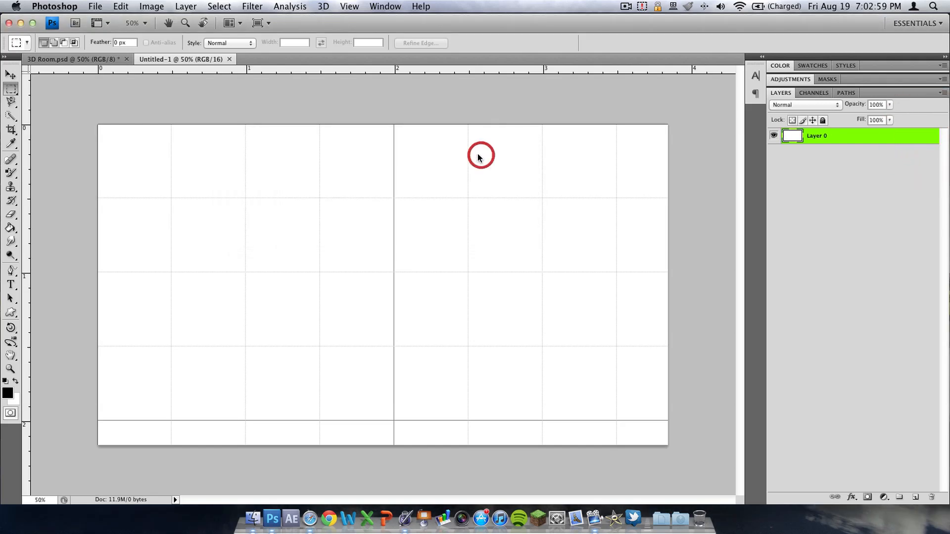
{"action": "left_click", "coordinate": [95, 6]}
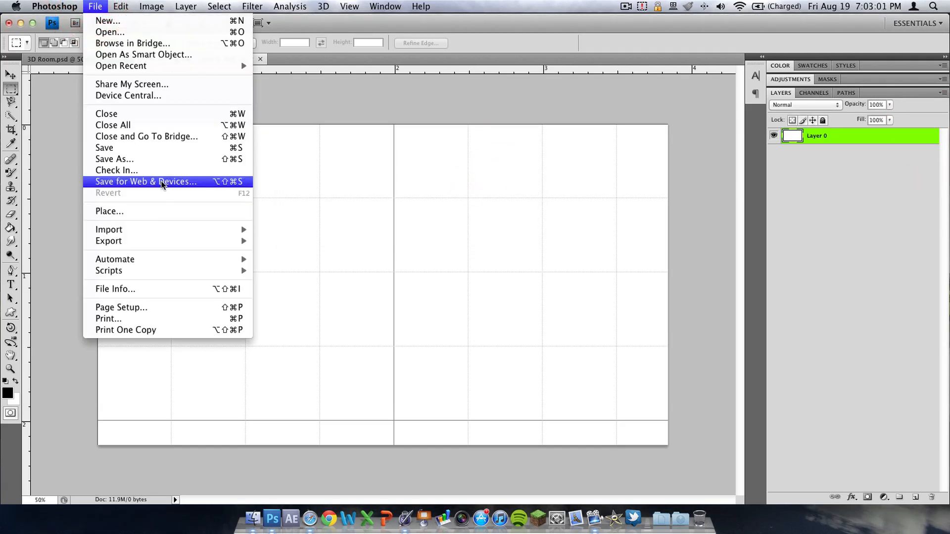
{"action": "mouse_move", "coordinate": [109, 210]}
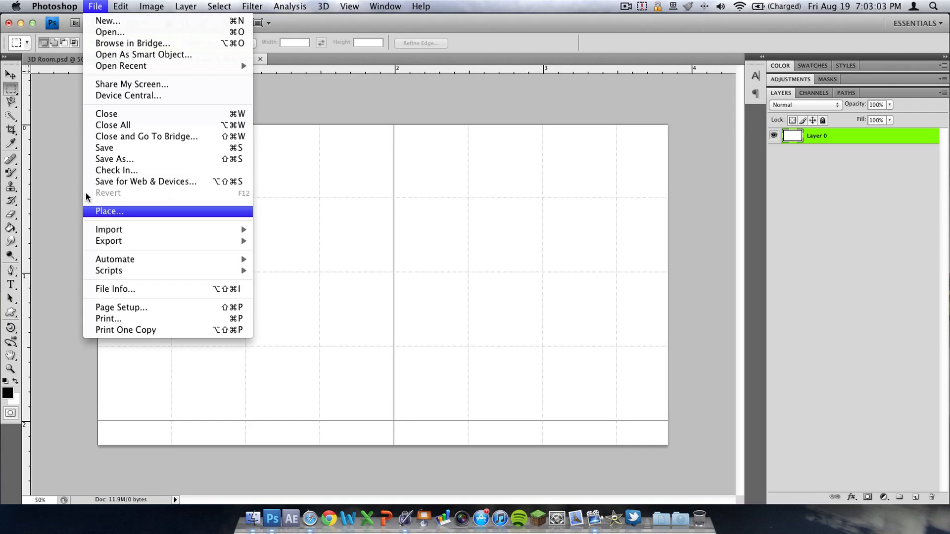
Open Grunge_gray_09.jpg, select all, scale it to 65.7% with Free Transform, and copy it.
{"action": "left_click", "coordinate": [120, 6]}
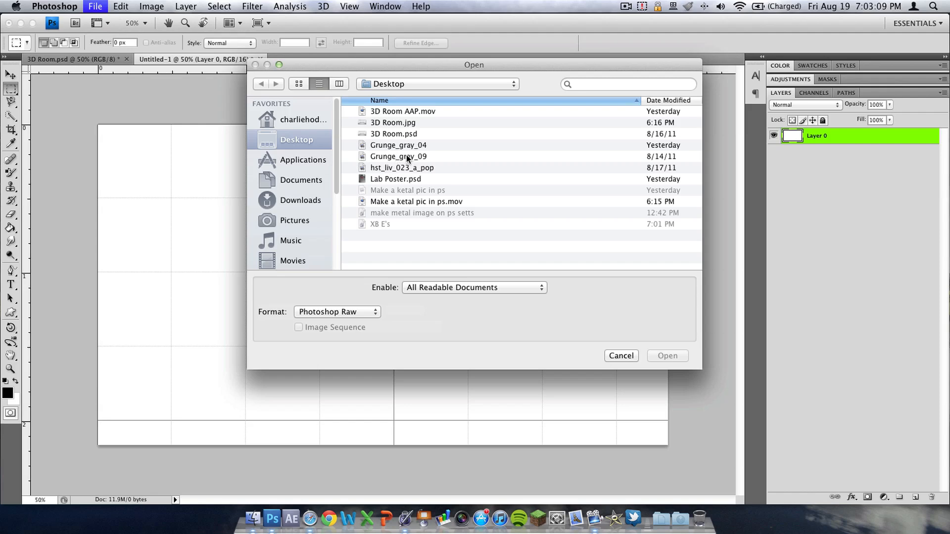
{"action": "double_click", "coordinate": [398, 156]}
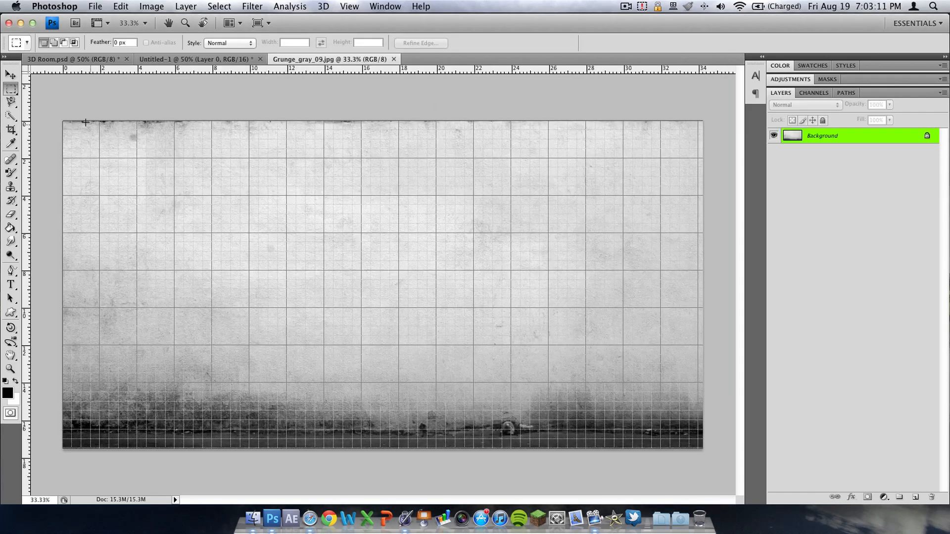
{"action": "key", "text": "cmd+a"}
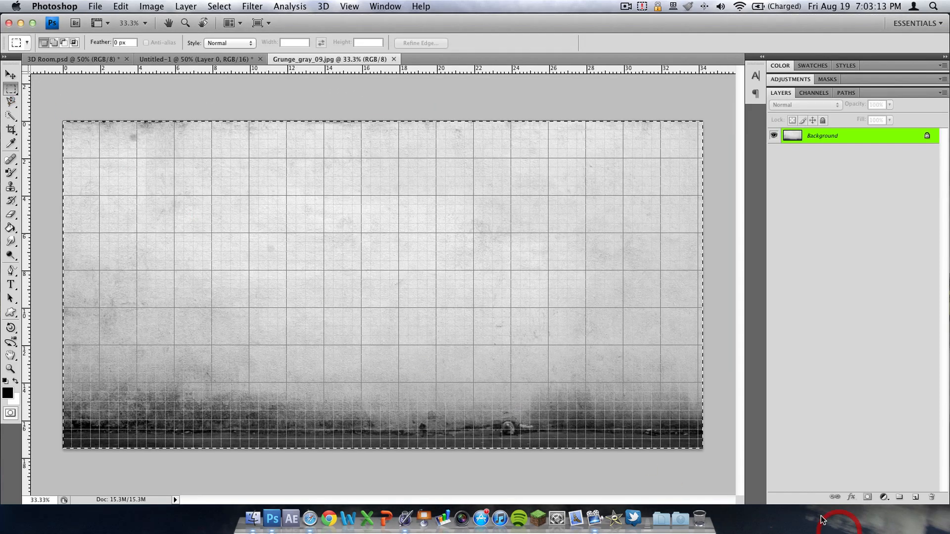
{"action": "key", "text": "cmd+t"}
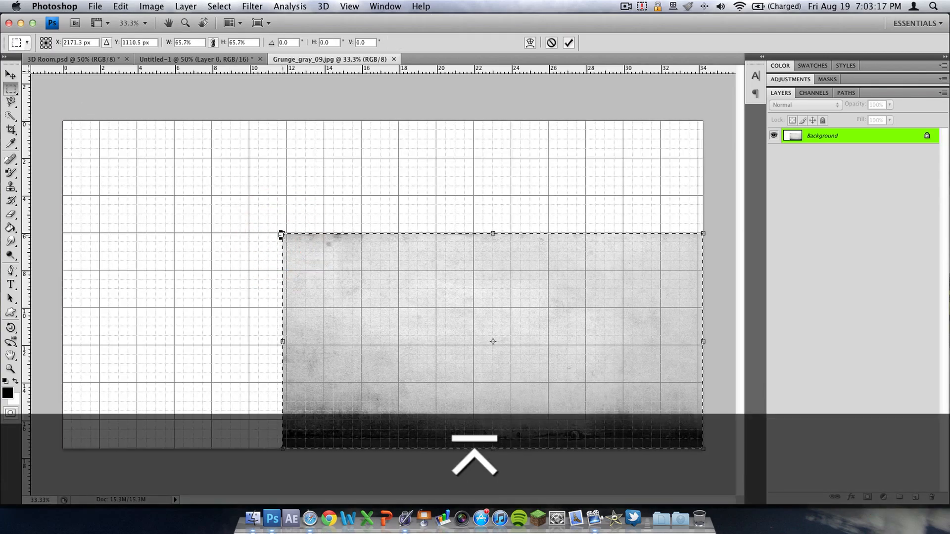
{"action": "key", "text": "cmd+c"}
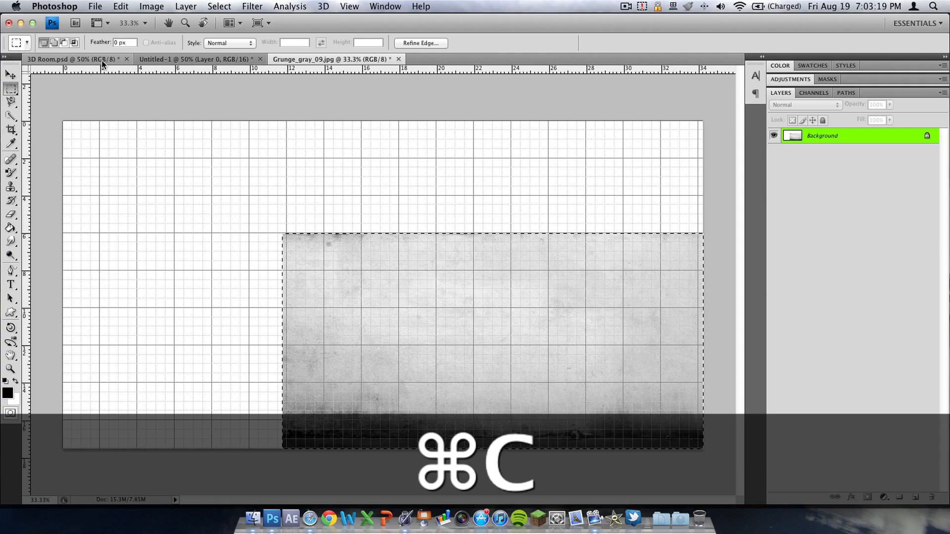
Paste the copied texture into Untitled-1 as Layer 1 with the Move tool and deselect.
{"action": "left_click", "coordinate": [188, 59]}
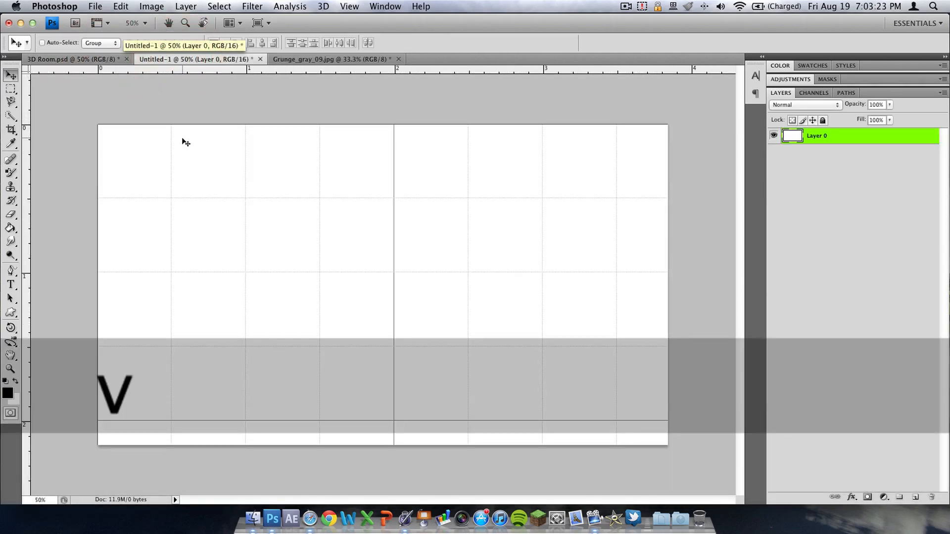
{"action": "key", "text": "cmd+v"}
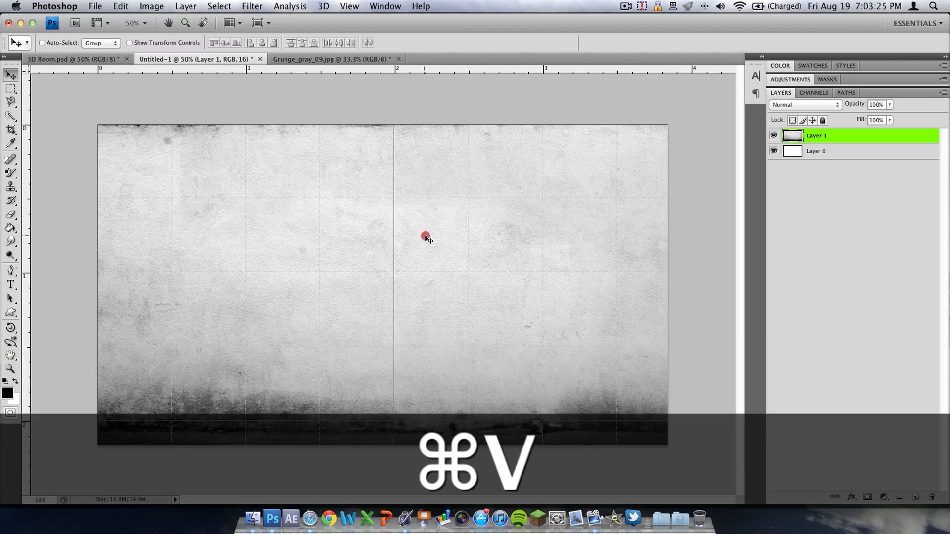
{"action": "key", "text": "cmd+z"}
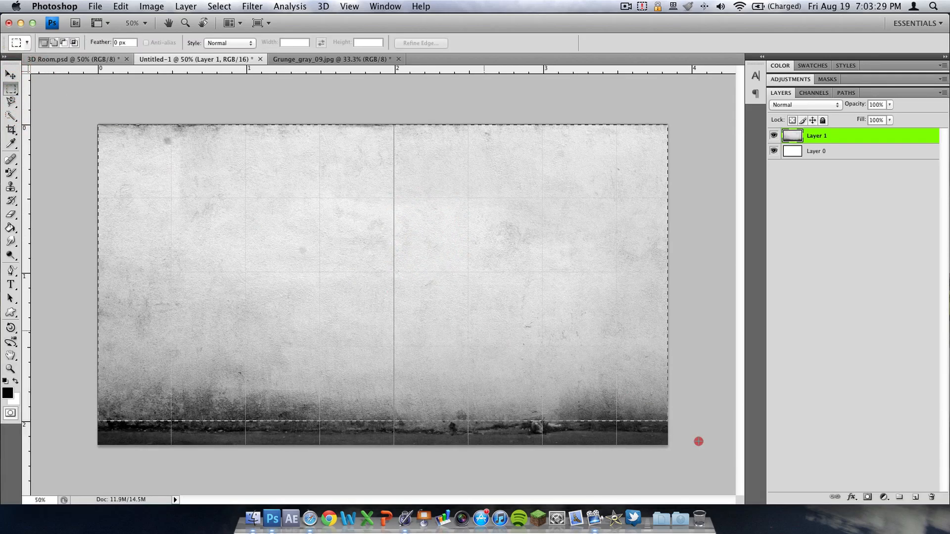
{"action": "key", "text": "cmd+t"}
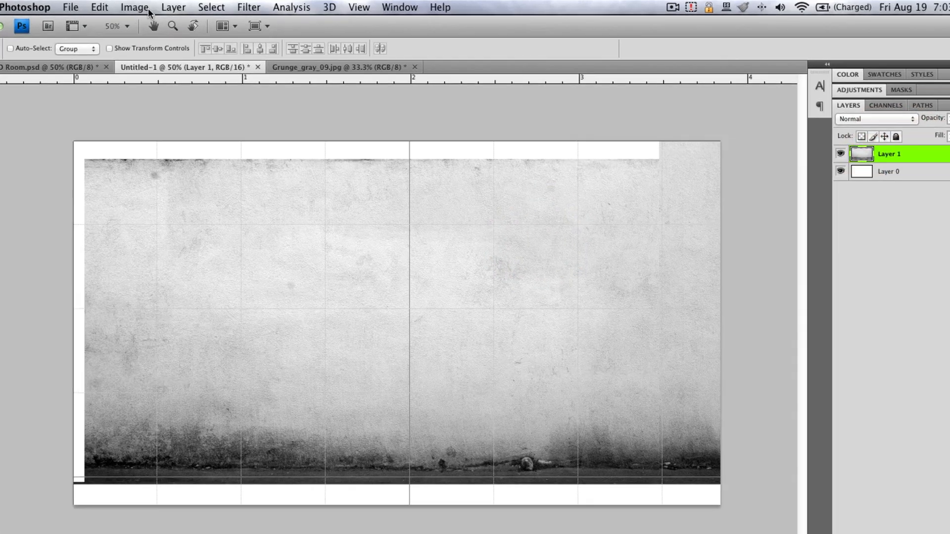
Choose New 3D Postcard From Layer for Layer 1 from the 3D menu.
{"action": "left_click", "coordinate": [329, 7]}
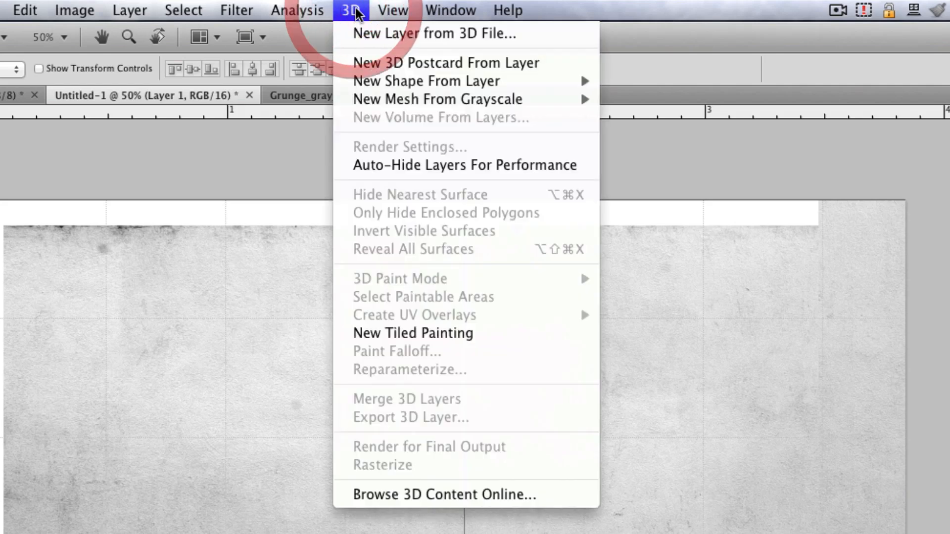
{"action": "mouse_move", "coordinate": [405, 64]}
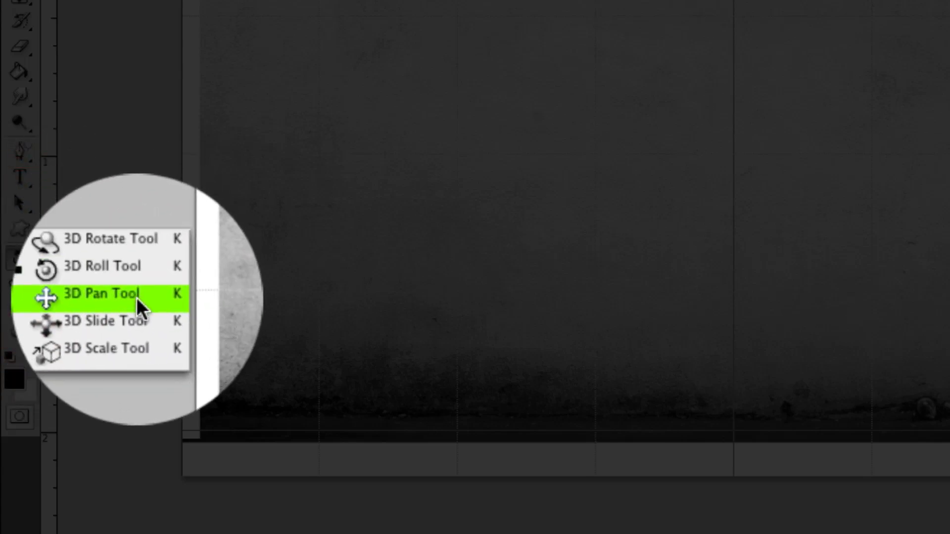
{"action": "mouse_move", "coordinate": [129, 321]}
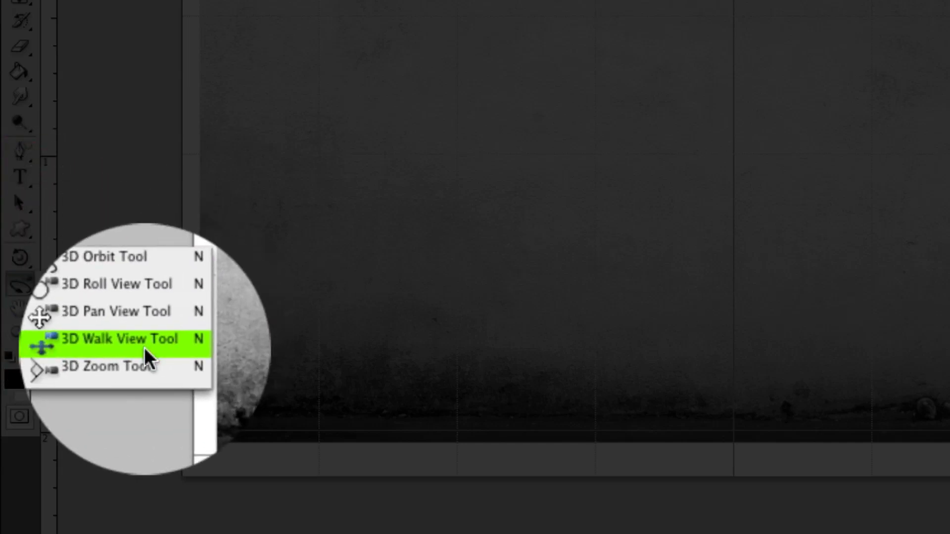
Select the 3D Walk View Tool from the 3D camera tools flyout.
{"action": "left_click", "coordinate": [122, 339]}
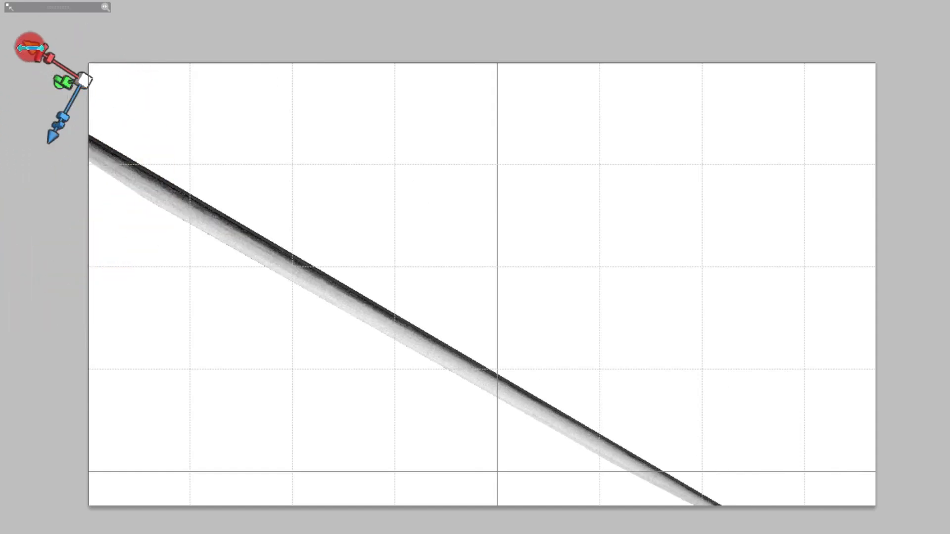
Rotate the postcard with the 3D axis widget until it is a thin edge-on diagonal strip.
{"action": "left_click_drag", "start_coordinate": [27, 48], "coordinate": [85, 196]}
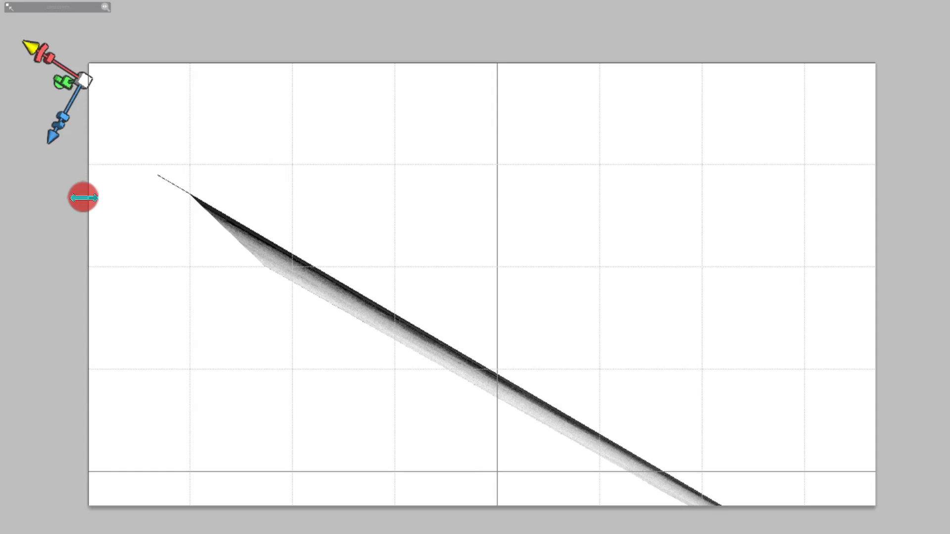